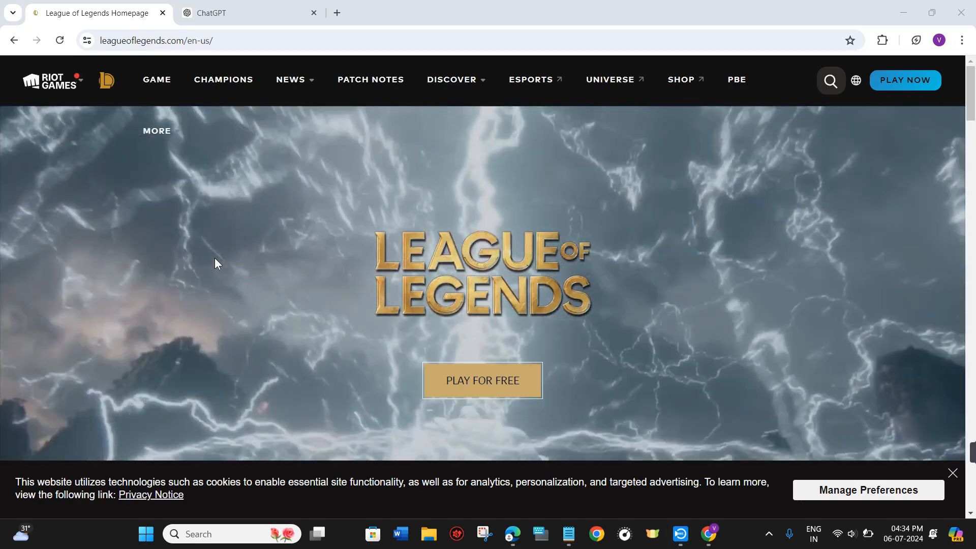
- Scroll the ChatGPT answer to its Vanguard error introduction and highlight the 'Restart Vanguard Manually' Fix 1 heading
{"action": "scroll", "scroll_direction": "down", "scroll_amount": 3}
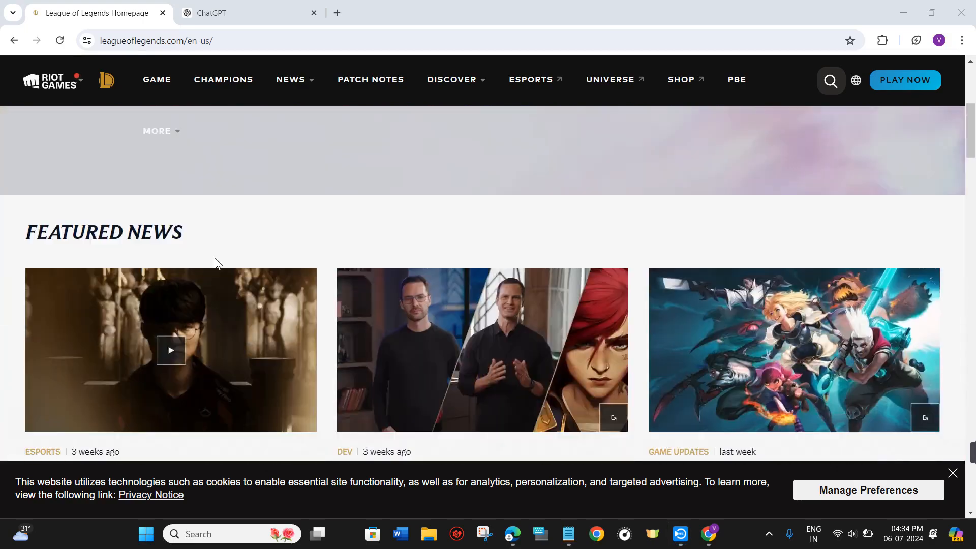
{"action": "scroll", "scroll_direction": "down", "scroll_amount": 3}
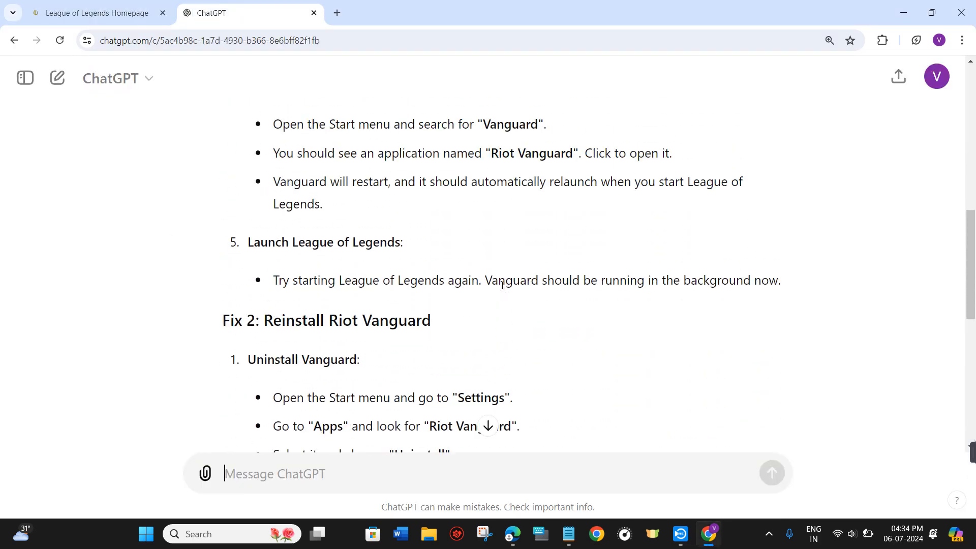
{"action": "scroll", "scroll_direction": "up", "scroll_amount": 3}
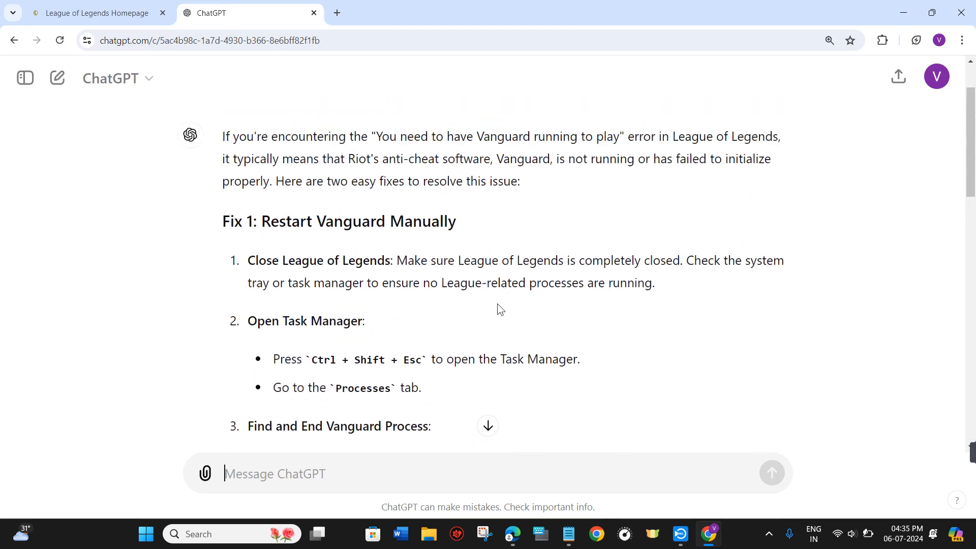
{"action": "double_click", "coordinate": [314, 221]}
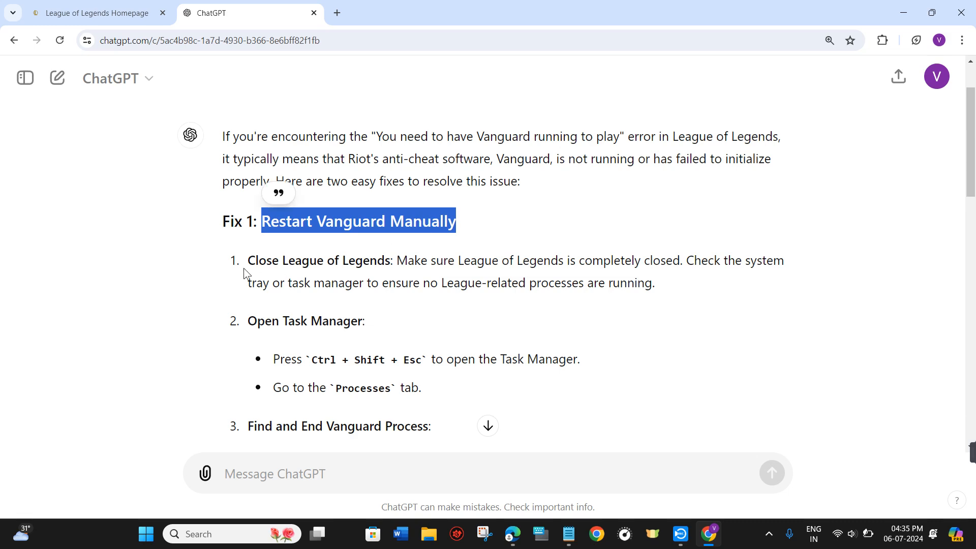
{"action": "mouse_move", "coordinate": [404, 262]}
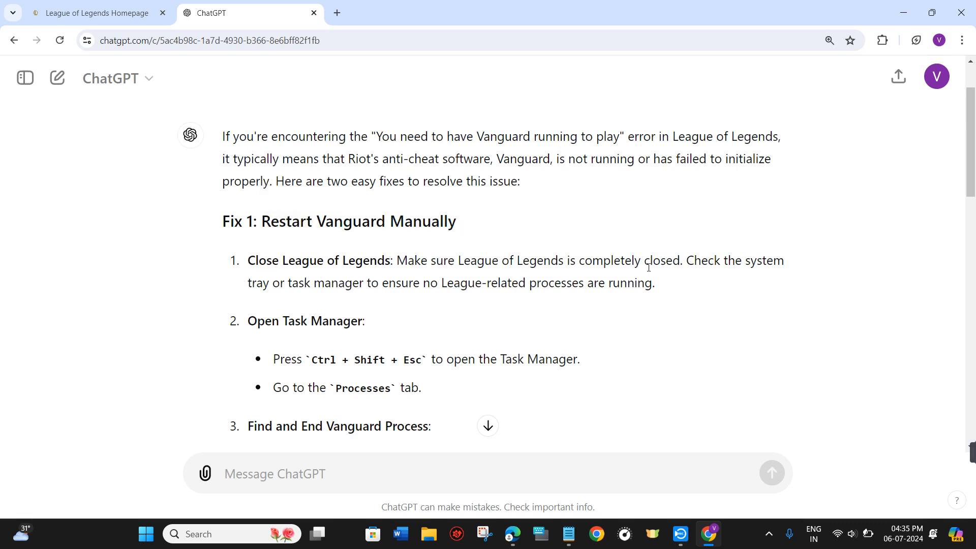
{"action": "mouse_move", "coordinate": [454, 341]}
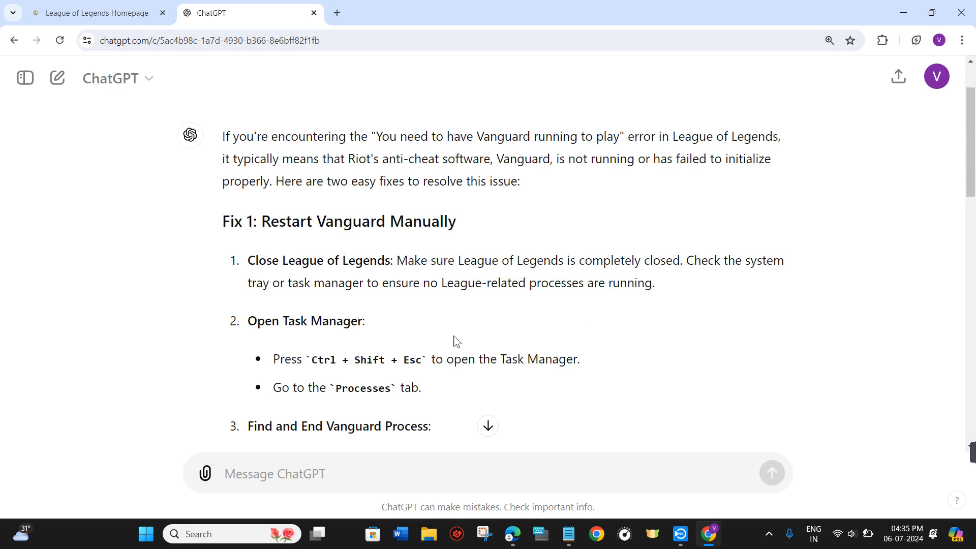
{"action": "mouse_move", "coordinate": [323, 294]}
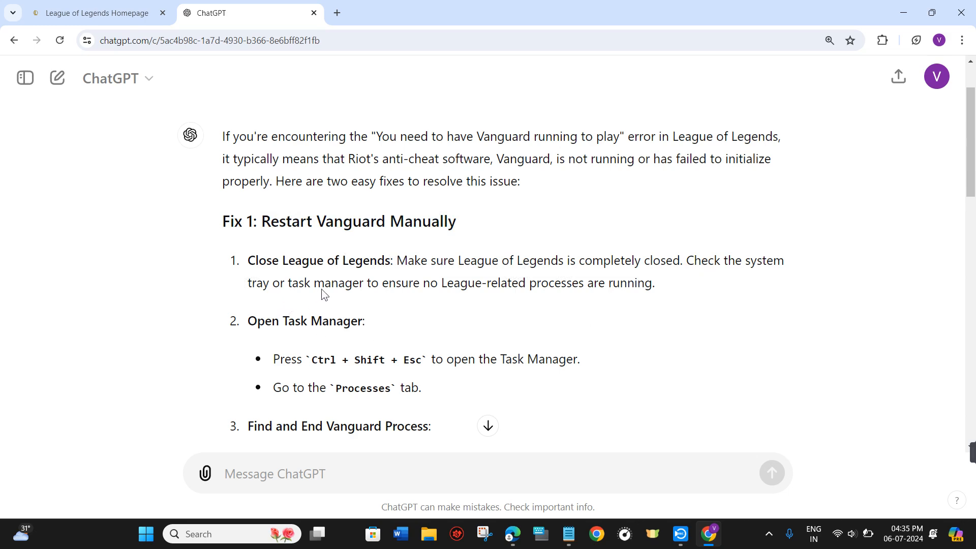
{"action": "mouse_move", "coordinate": [458, 299]}
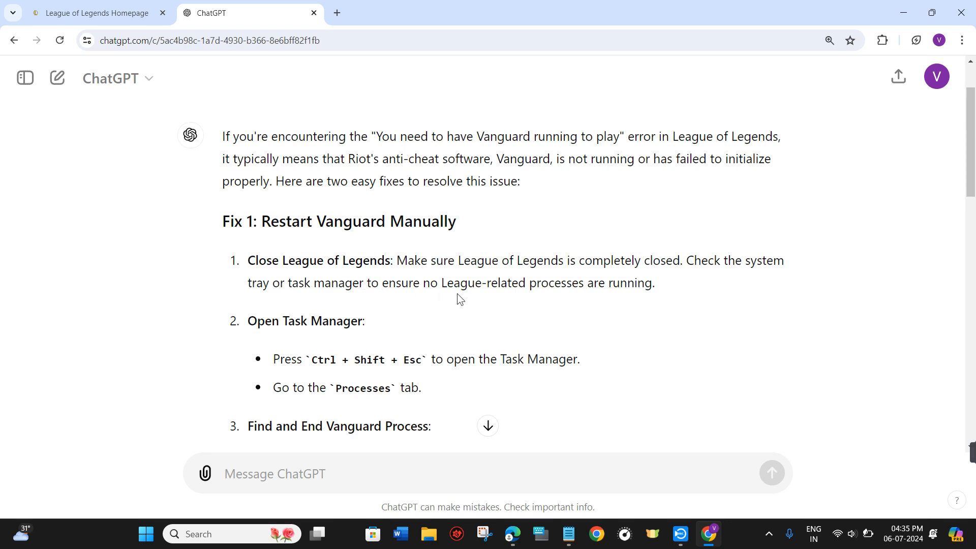
{"action": "mouse_move", "coordinate": [405, 307]}
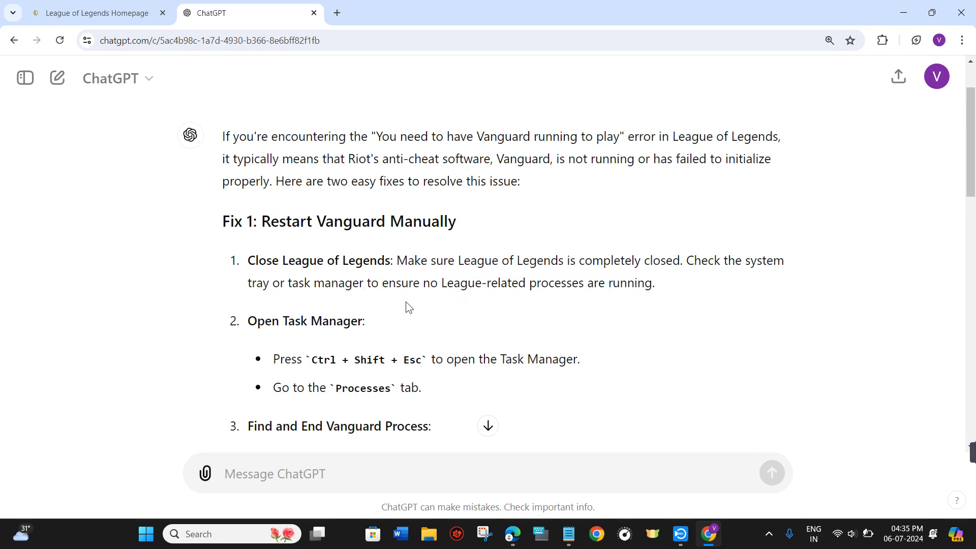
{"action": "scroll", "scroll_direction": "down", "scroll_amount": 3}
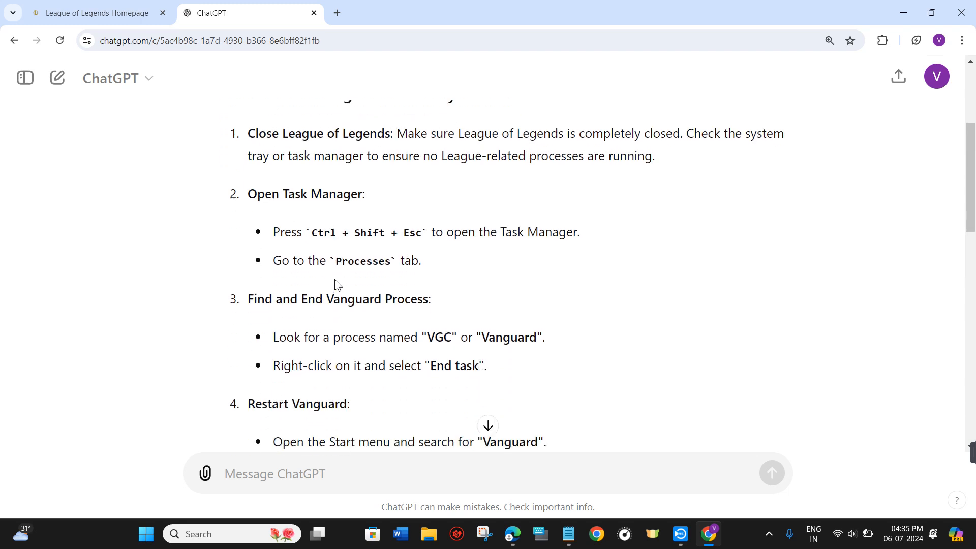
{"action": "mouse_move", "coordinate": [314, 238]}
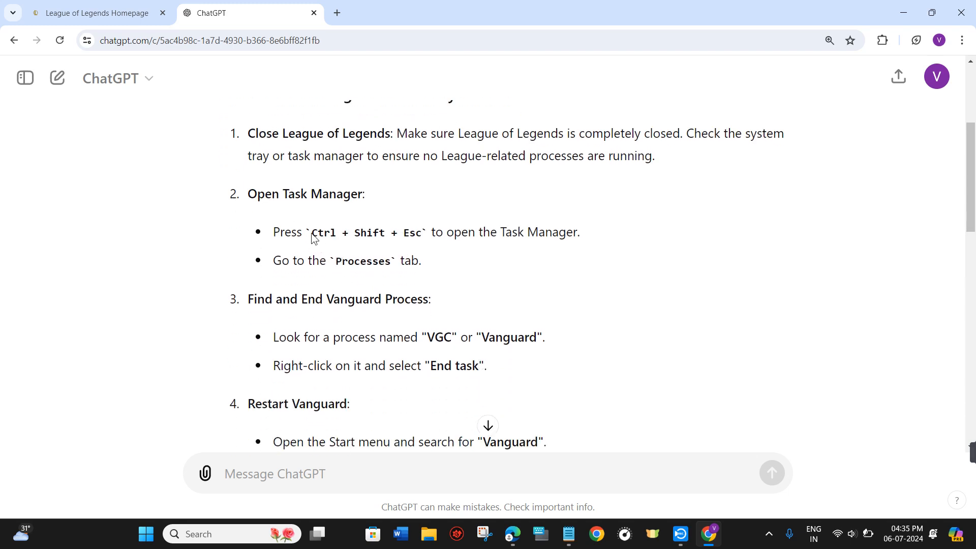
{"action": "mouse_move", "coordinate": [428, 249]}
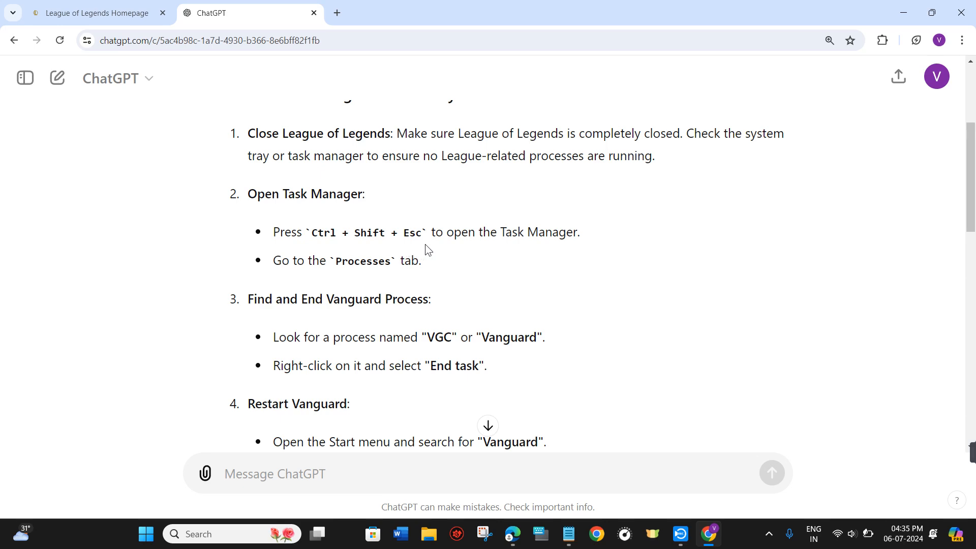
{"action": "mouse_move", "coordinate": [508, 256]}
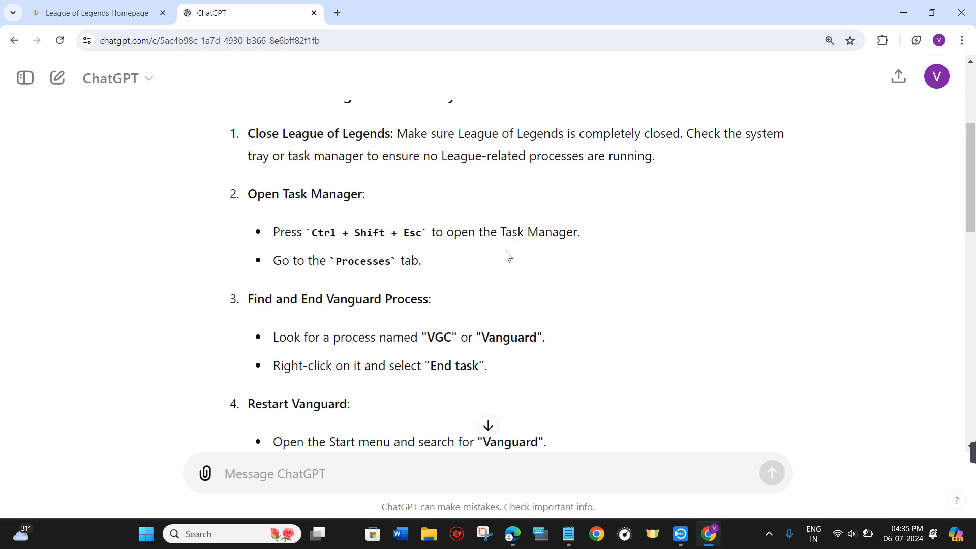
{"action": "scroll", "scroll_direction": "down", "scroll_amount": 3}
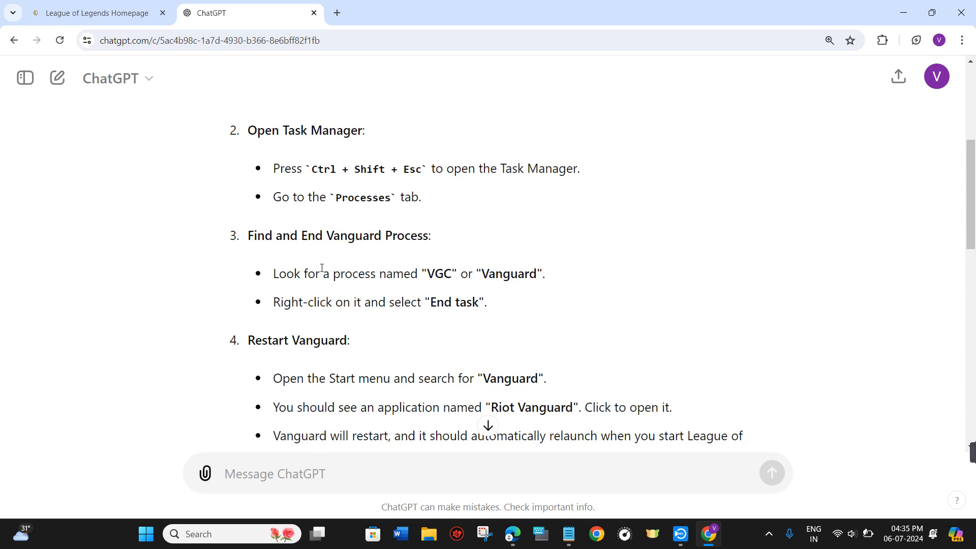
{"action": "scroll", "scroll_direction": "down", "scroll_amount": 3}
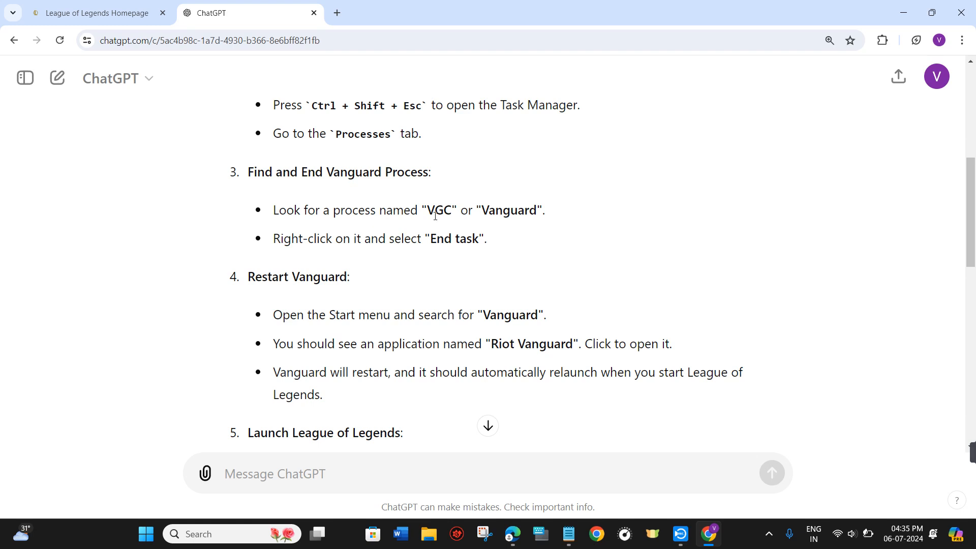
{"action": "mouse_move", "coordinate": [550, 233]}
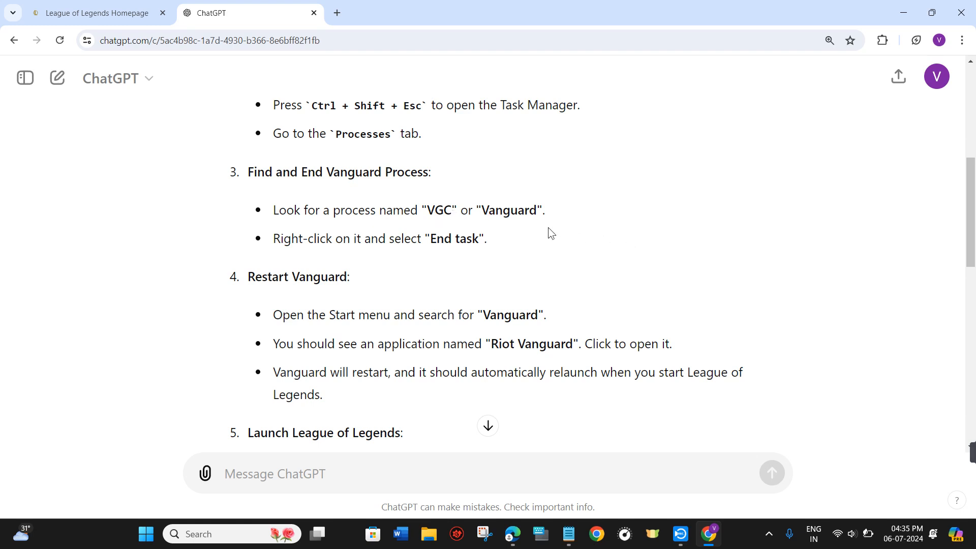
{"action": "mouse_move", "coordinate": [341, 254]}
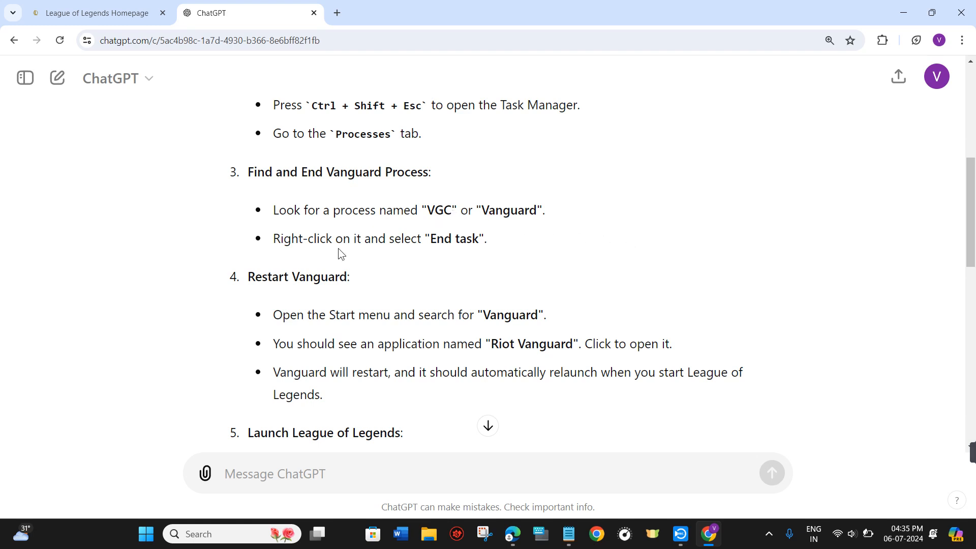
{"action": "double_click", "coordinate": [455, 238]}
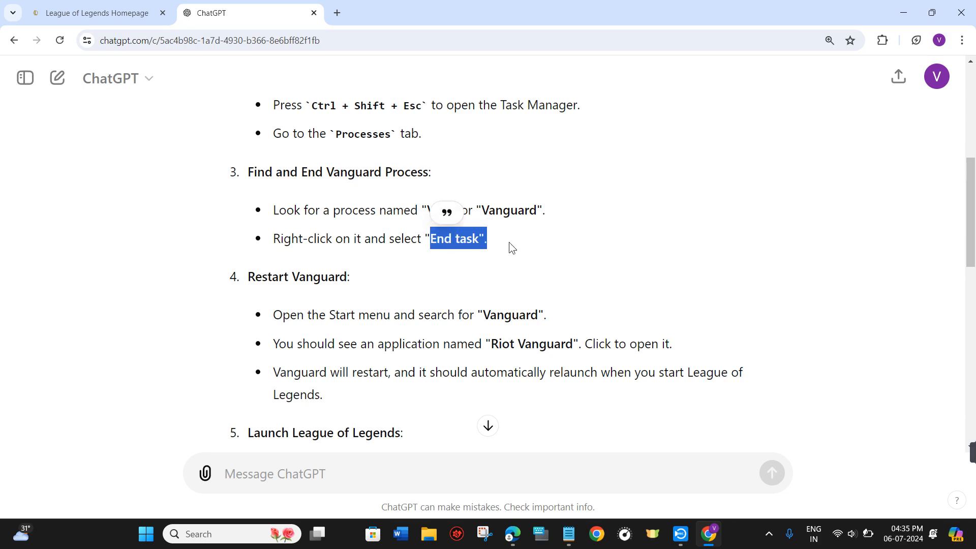
{"action": "scroll", "scroll_direction": "down", "scroll_amount": 3}
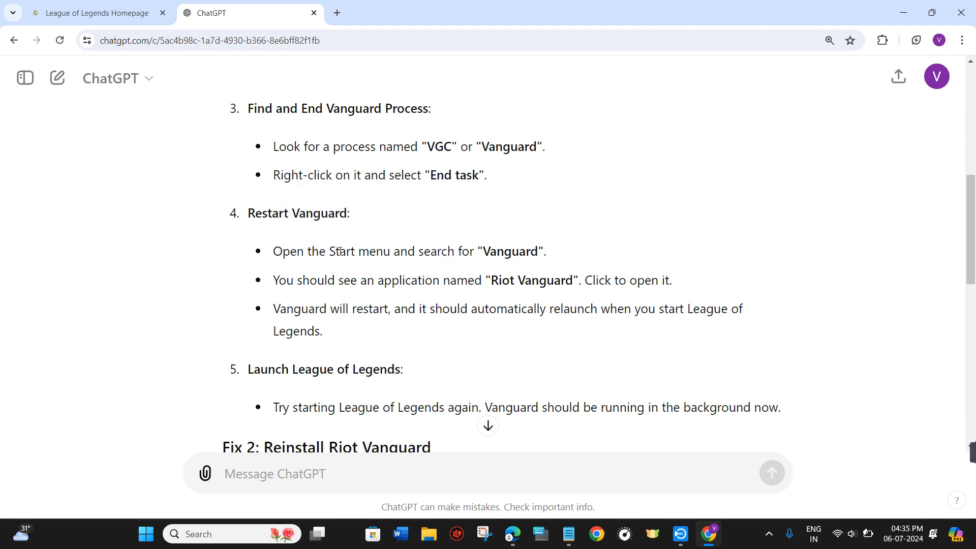
{"action": "double_click", "coordinate": [511, 251]}
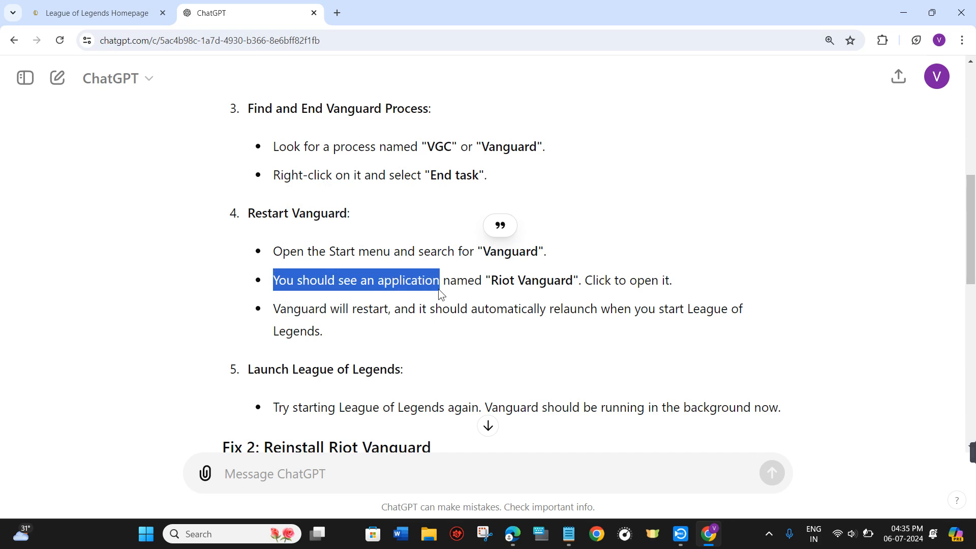
{"action": "double_click", "coordinate": [532, 281]}
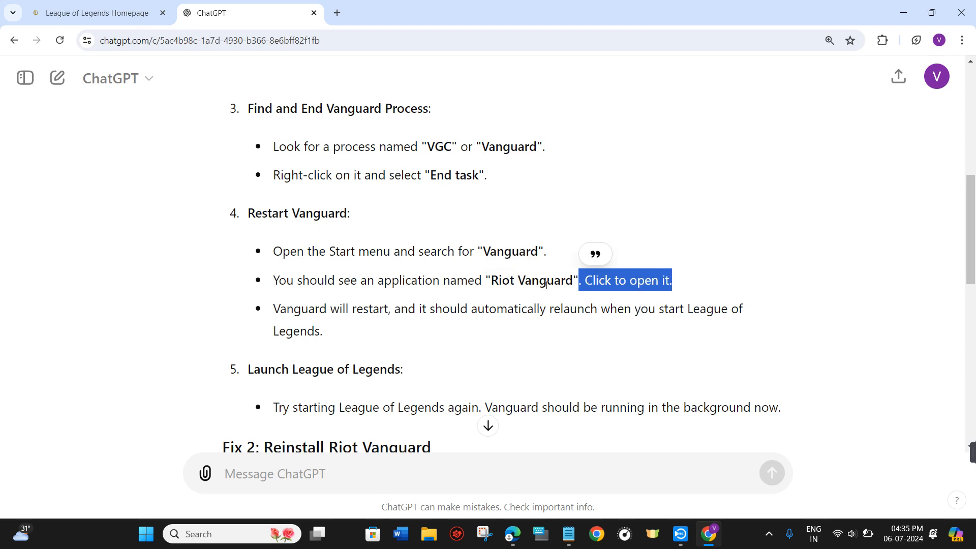
{"action": "double_click", "coordinate": [299, 309]}
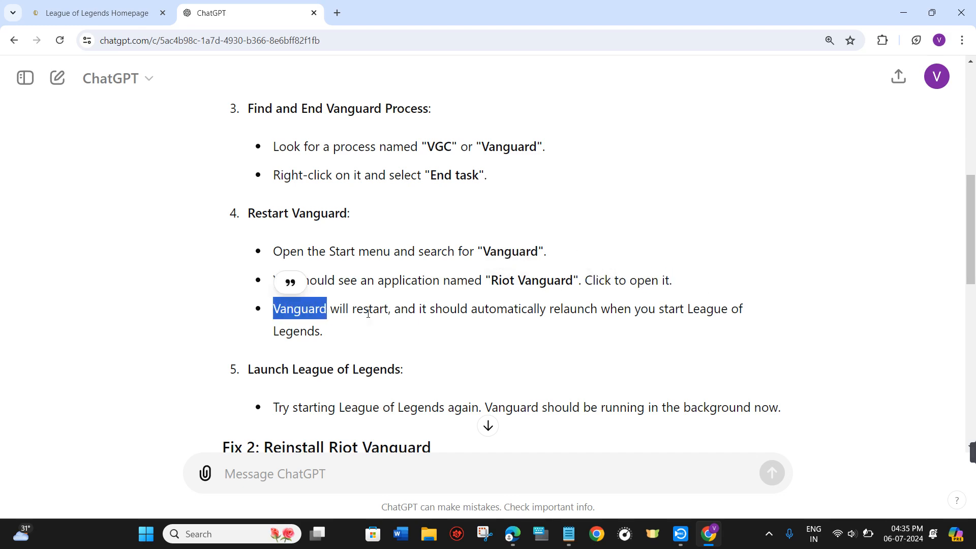
{"action": "scroll", "scroll_direction": "down", "scroll_amount": 3}
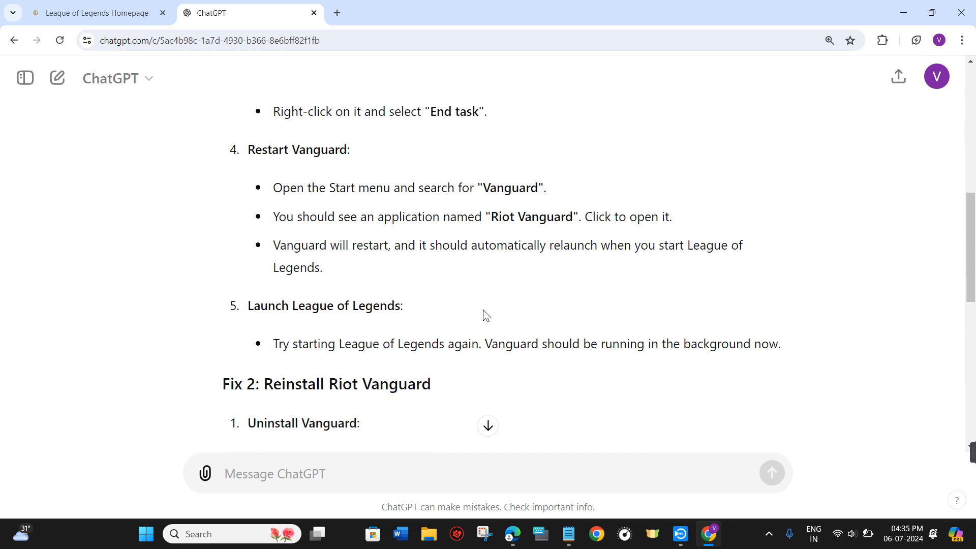
{"action": "mouse_move", "coordinate": [335, 349]}
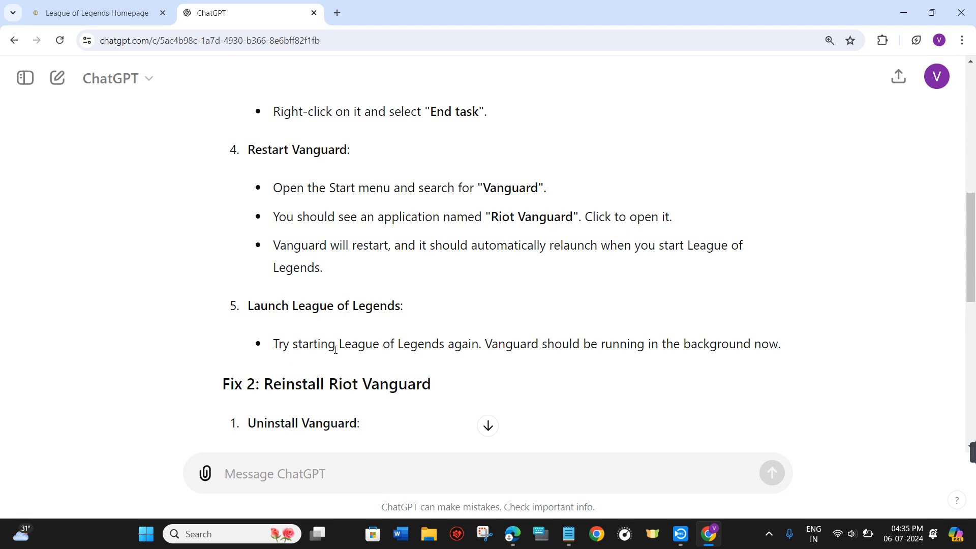
{"action": "mouse_move", "coordinate": [334, 337]}
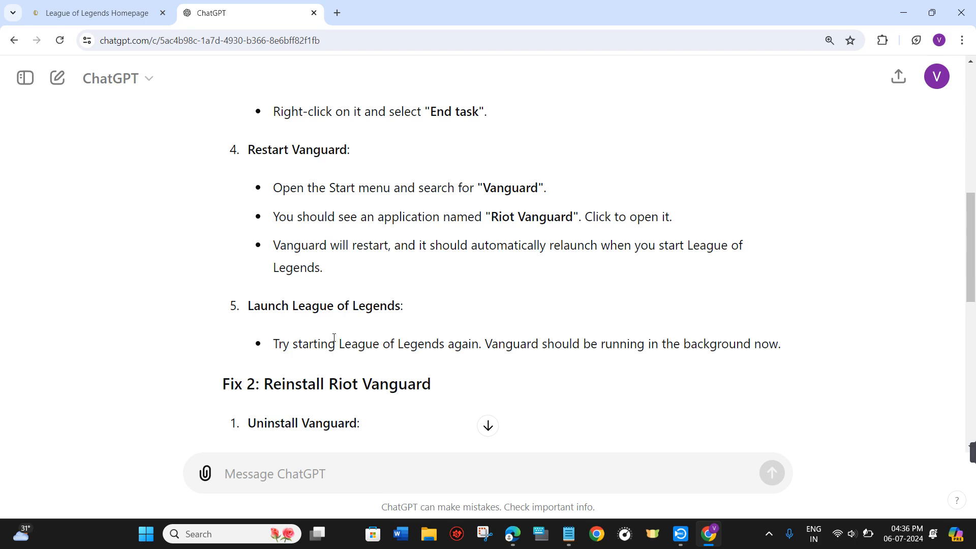
{"action": "scroll", "scroll_direction": "up", "scroll_amount": 3}
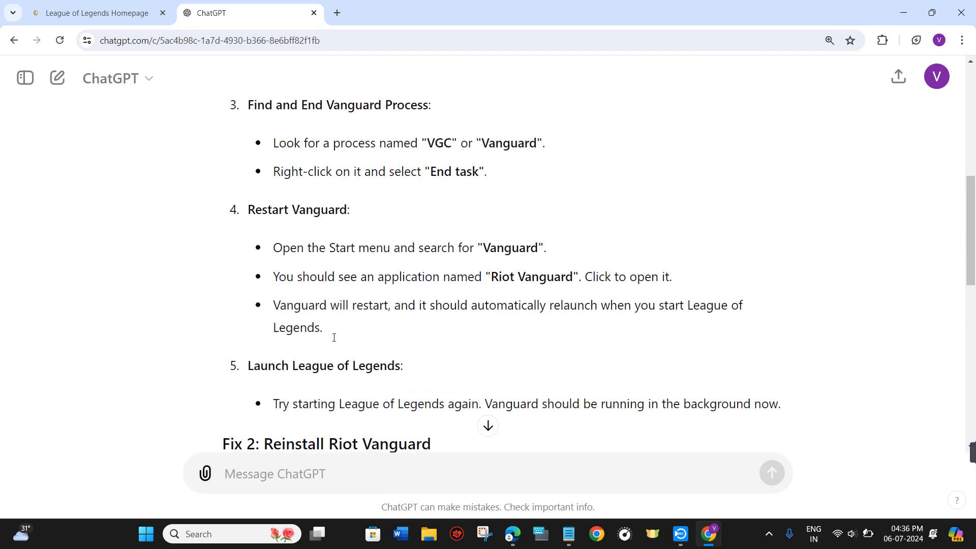
{"action": "scroll", "scroll_direction": "down", "scroll_amount": 3}
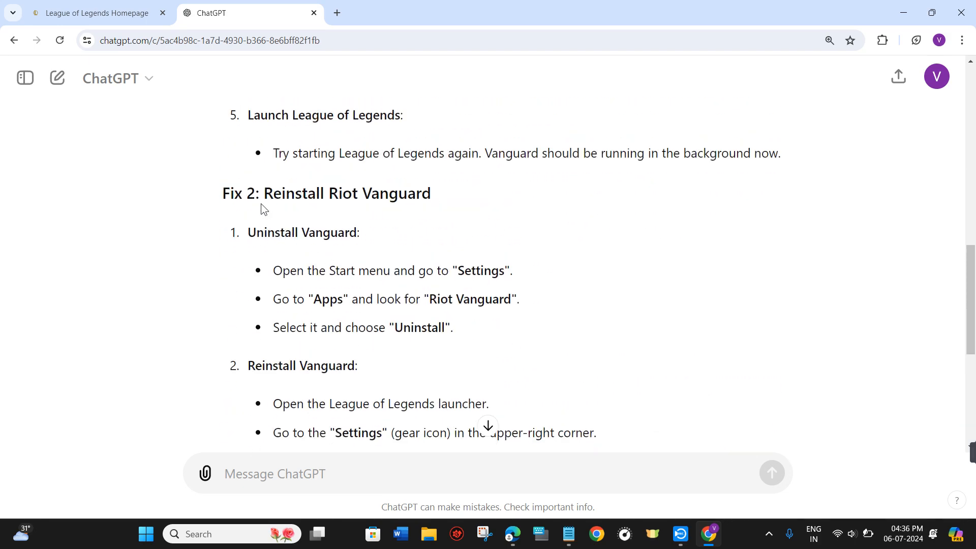
{"action": "mouse_move", "coordinate": [391, 286]}
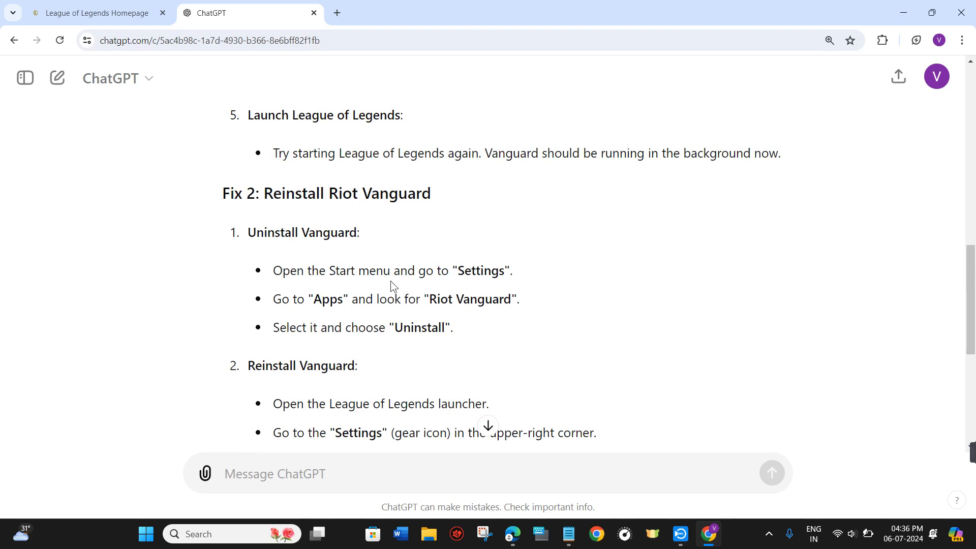
{"action": "scroll", "scroll_direction": "down", "scroll_amount": 3}
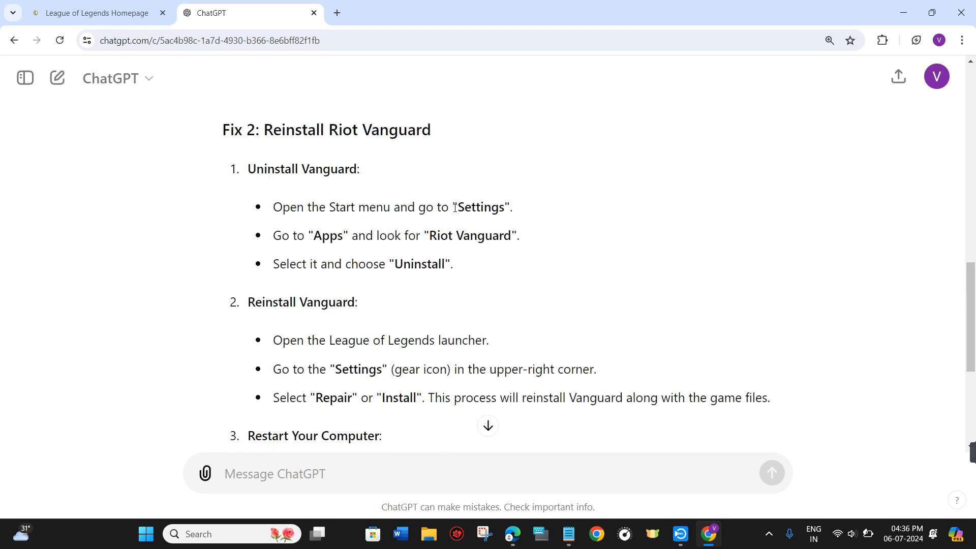
{"action": "double_click", "coordinate": [323, 235]}
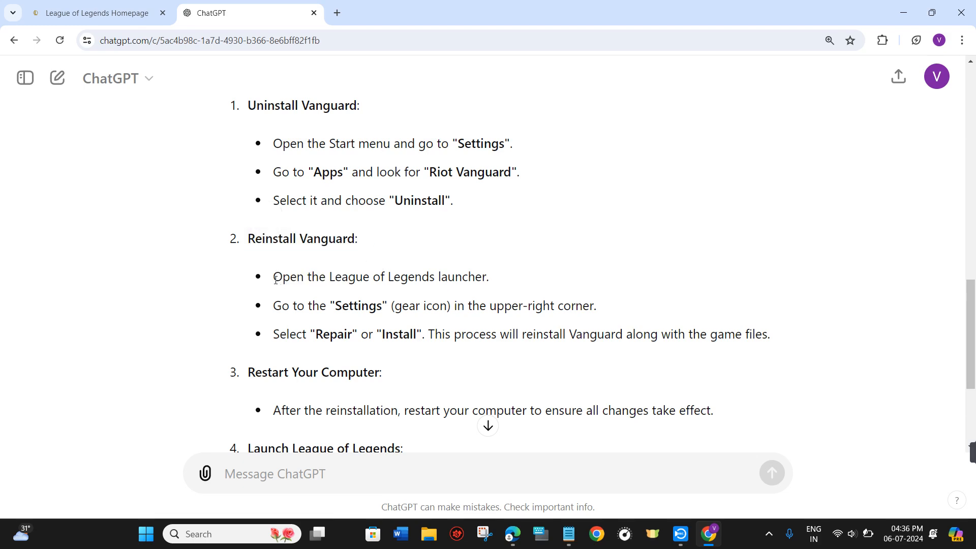
{"action": "double_click", "coordinate": [379, 277]}
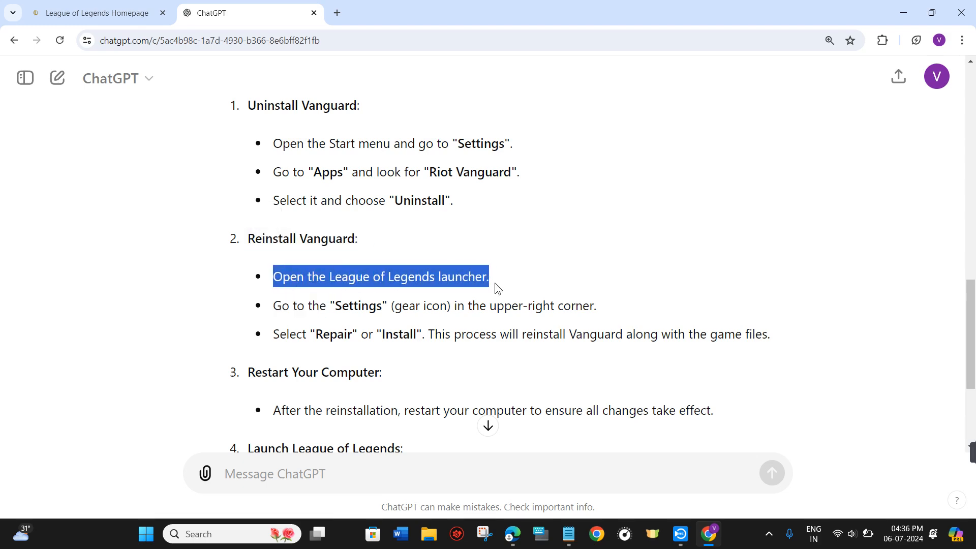
{"action": "double_click", "coordinate": [359, 306]}
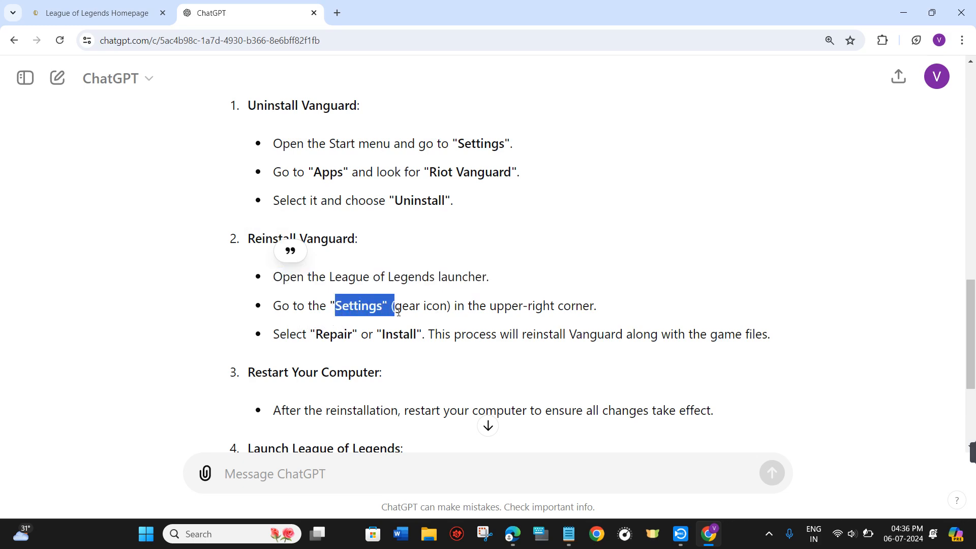
{"action": "scroll", "scroll_direction": "down", "scroll_amount": 3}
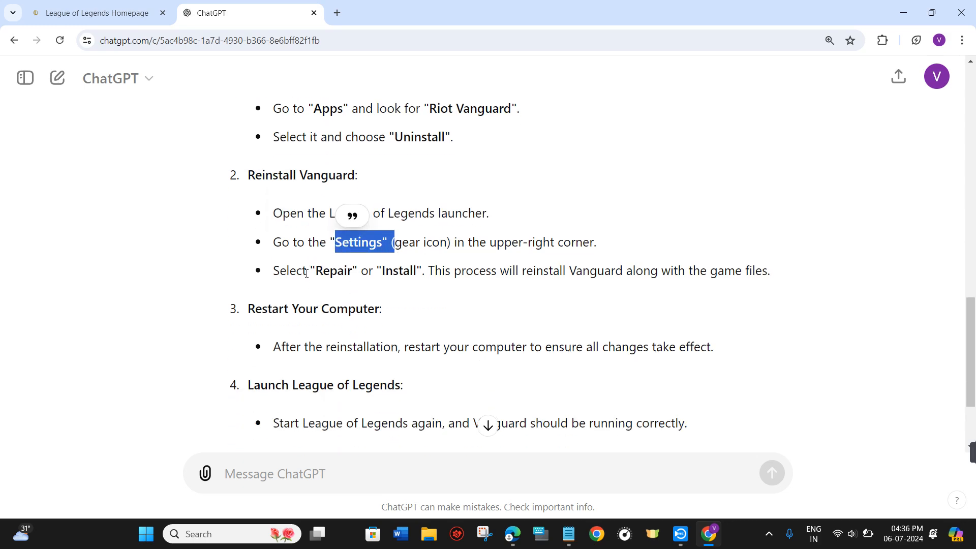
{"action": "double_click", "coordinate": [399, 270]}
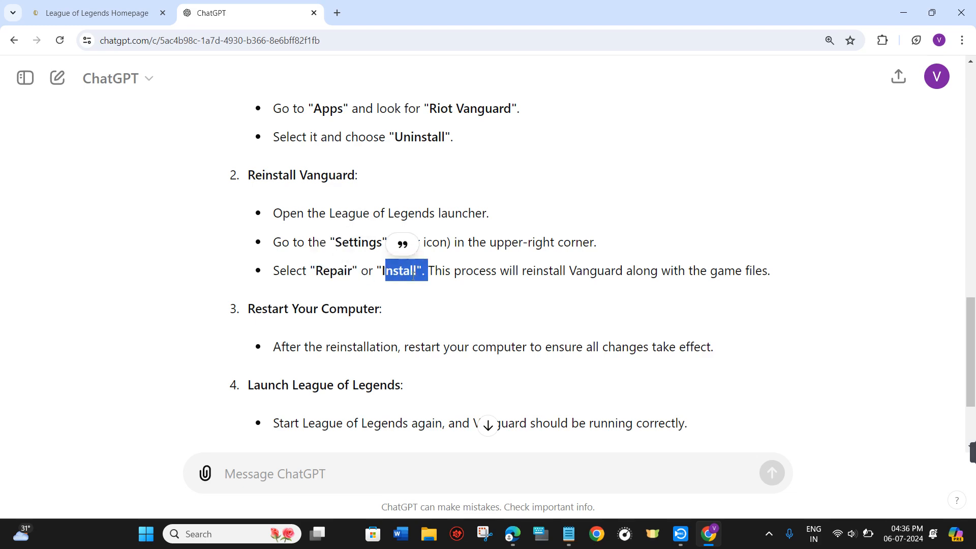
{"action": "scroll", "scroll_direction": "down", "scroll_amount": 3}
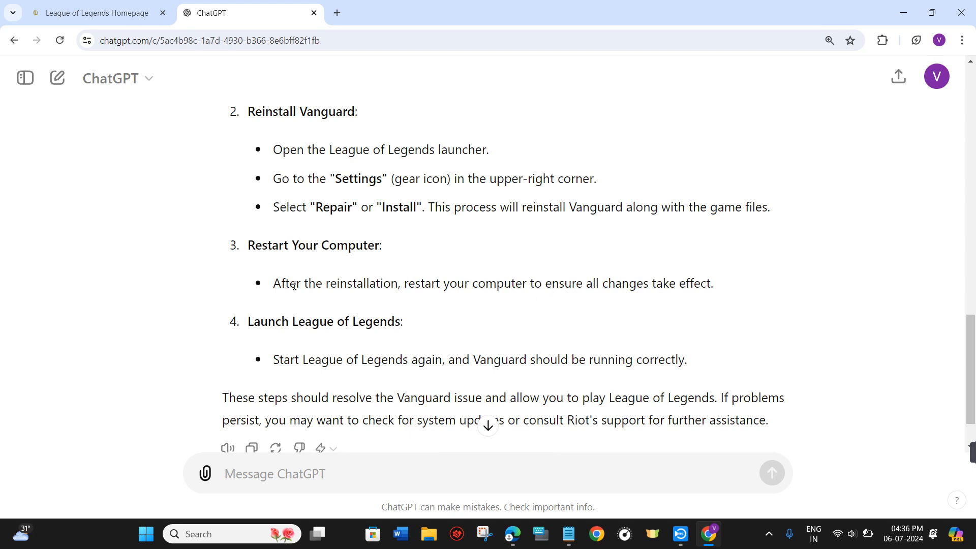
{"action": "mouse_move", "coordinate": [631, 302]}
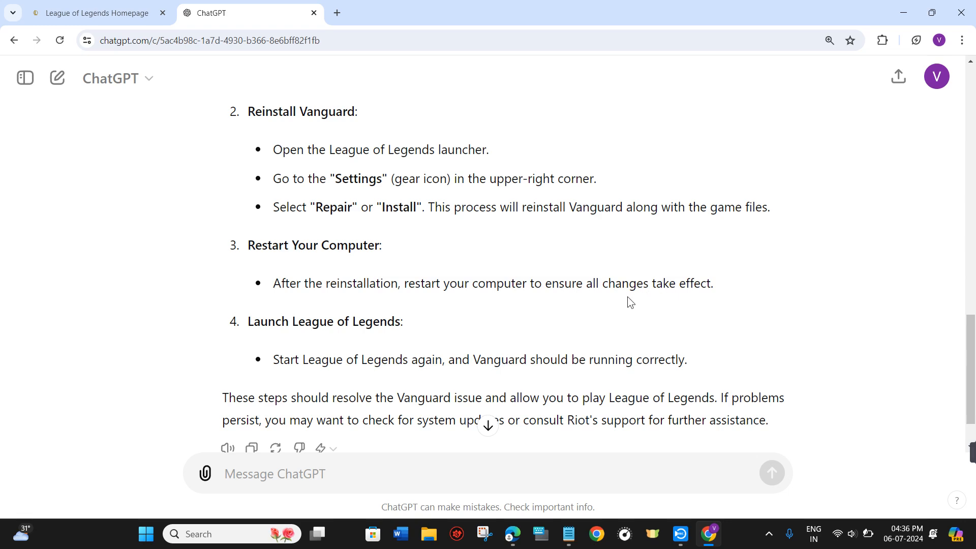
{"action": "mouse_move", "coordinate": [487, 307]}
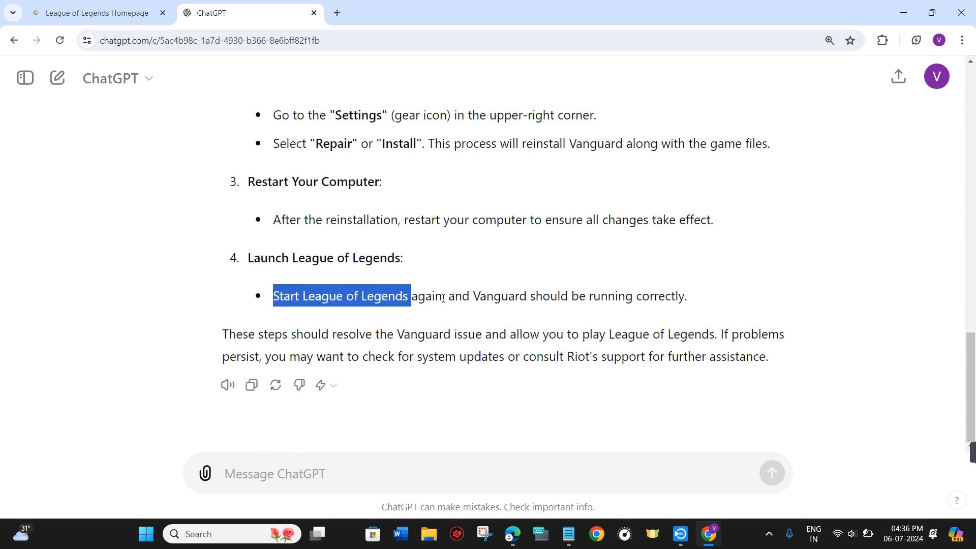
{"action": "left_click", "coordinate": [678, 309]}
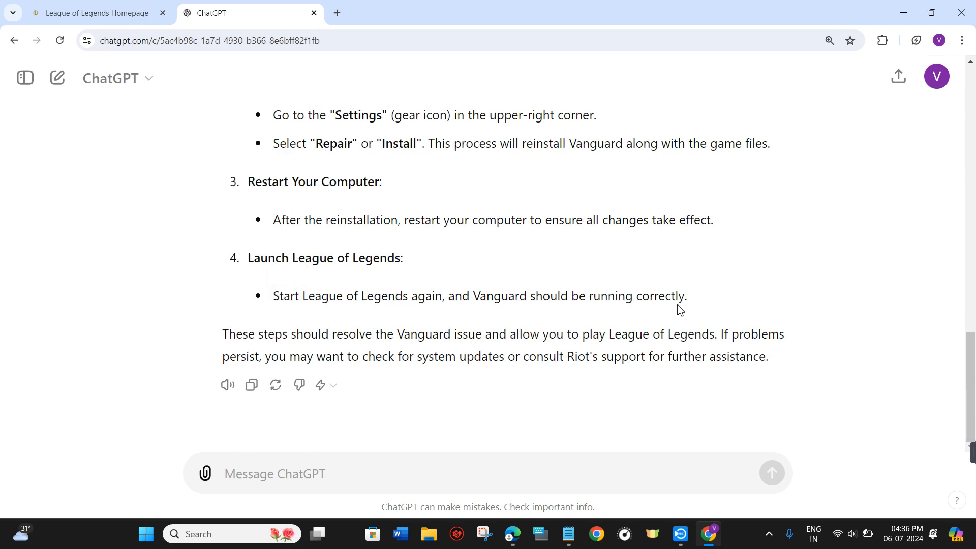
{"action": "scroll", "scroll_direction": "up", "scroll_amount": 3}
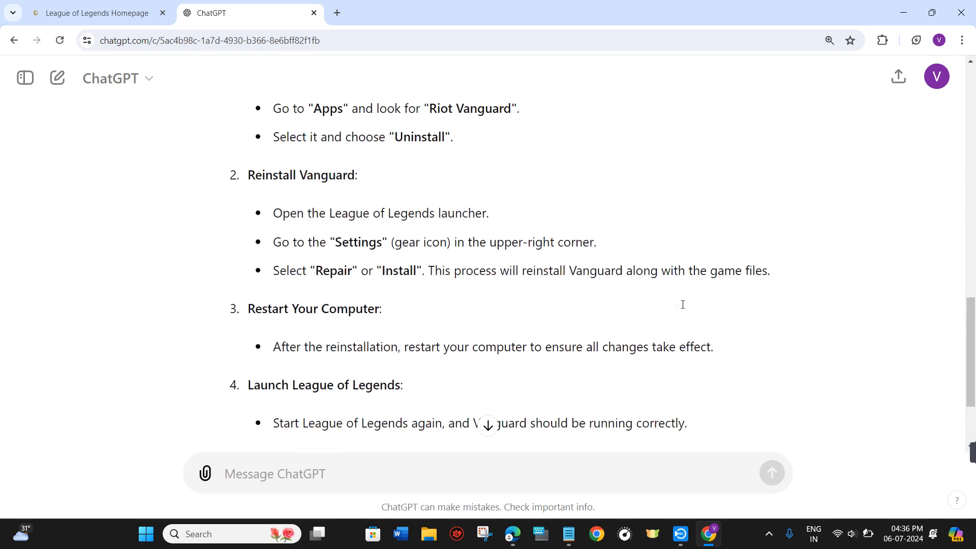
{"action": "scroll", "scroll_direction": "up", "scroll_amount": 3}
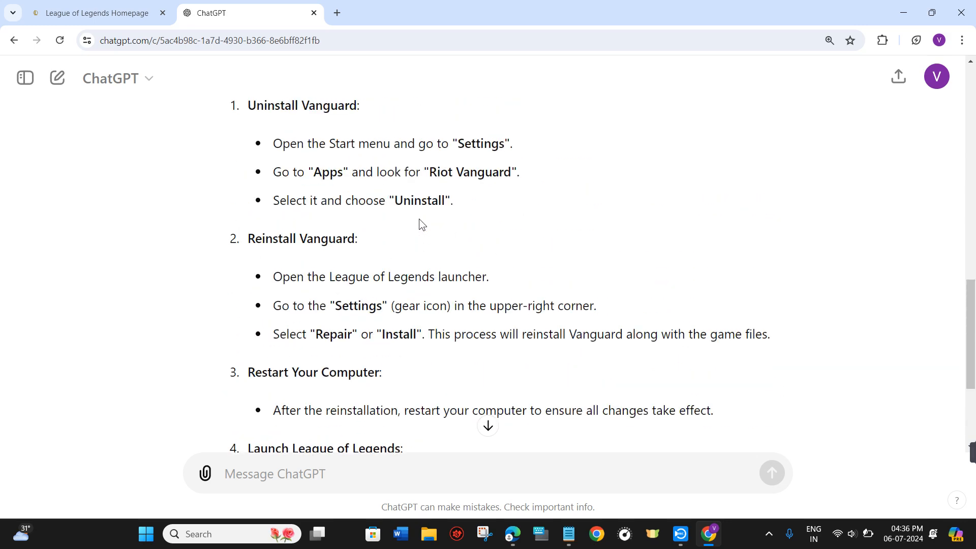